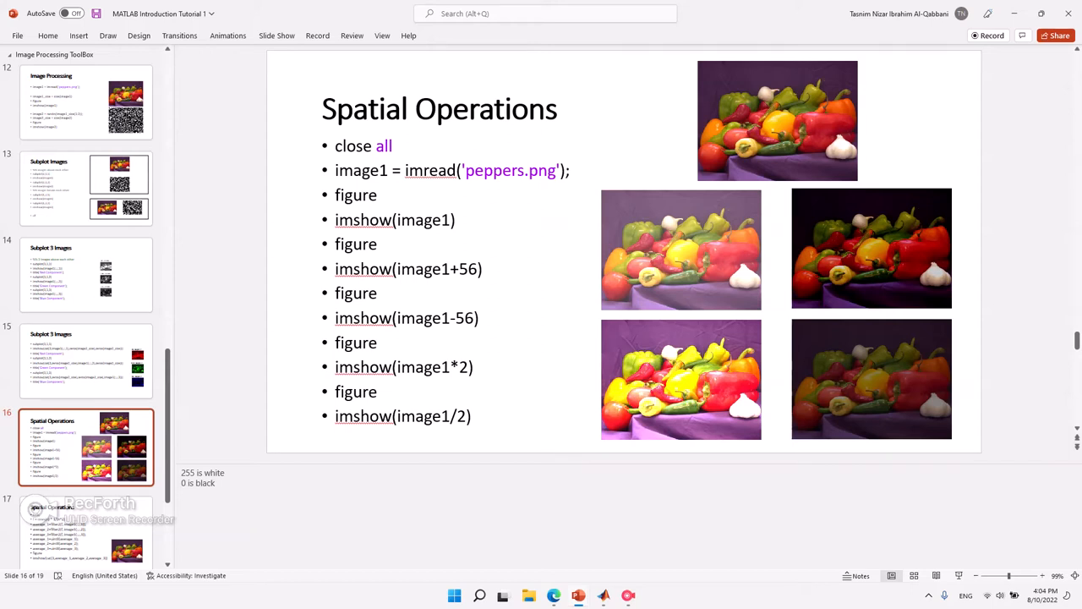
# Switch from the Spatial Operations slide to MATLAB using the taskbar.
pyautogui.click(403, 416)
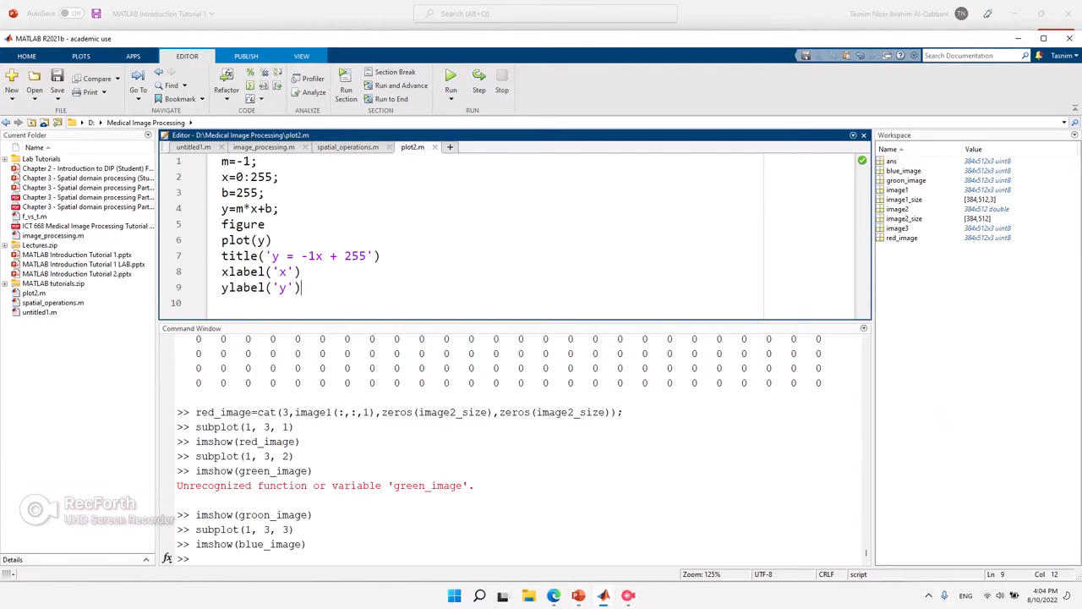
# Replace plot2.m's contents with the spatial operations code and run the close all line.
pyautogui.press('ctrl+a')
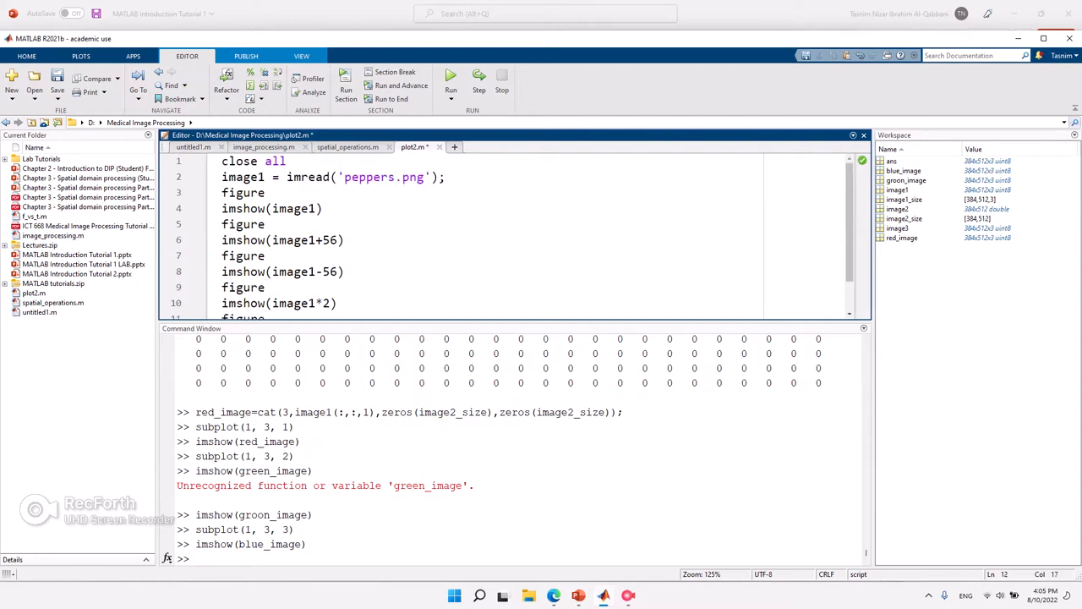
pyautogui.doubleClick(253, 161)
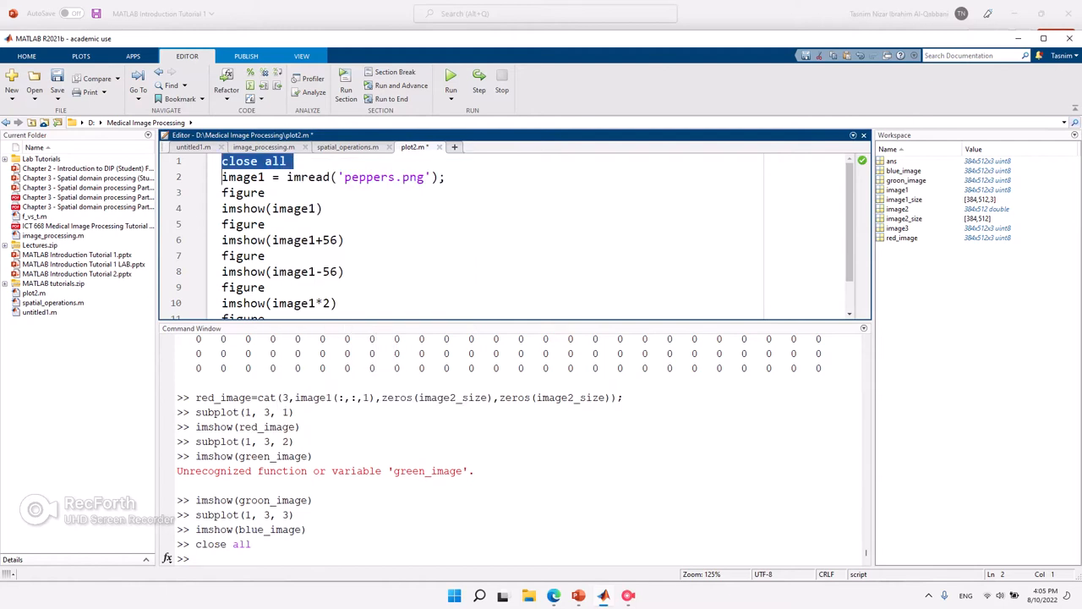
pyautogui.rightClick(279, 177)
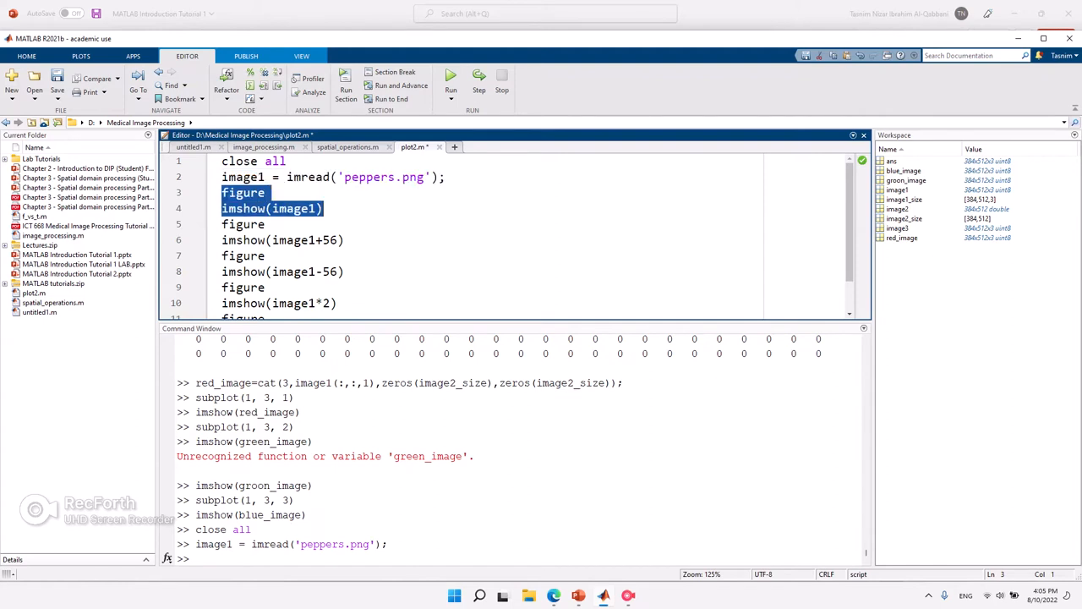
# Evaluate the figure and imshow(image1) lines, then close the original peppers figure.
pyautogui.rightClick(270, 208)
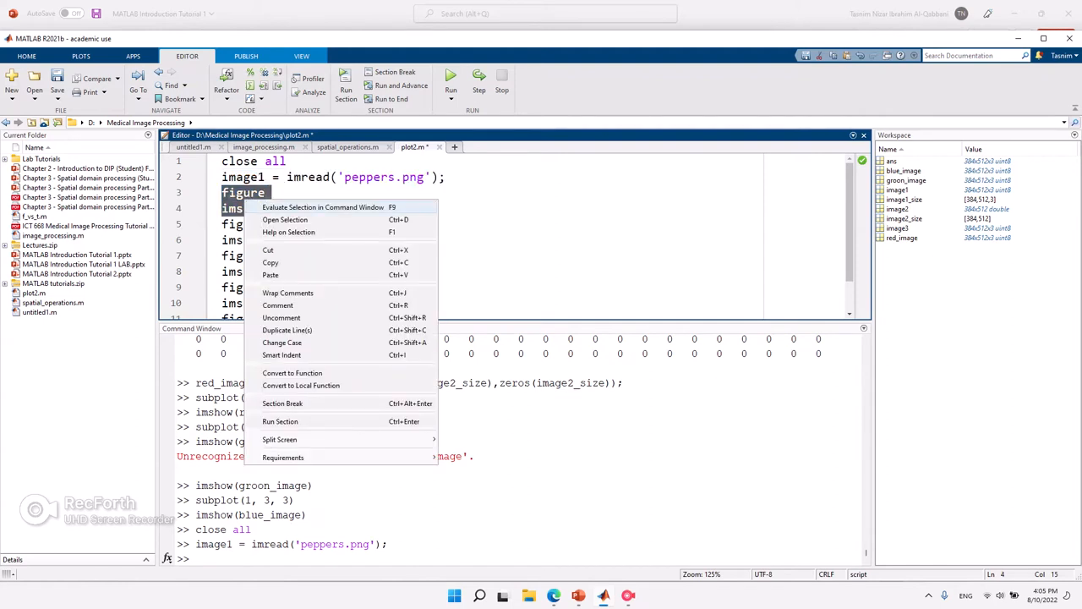
pyautogui.click(280, 421)
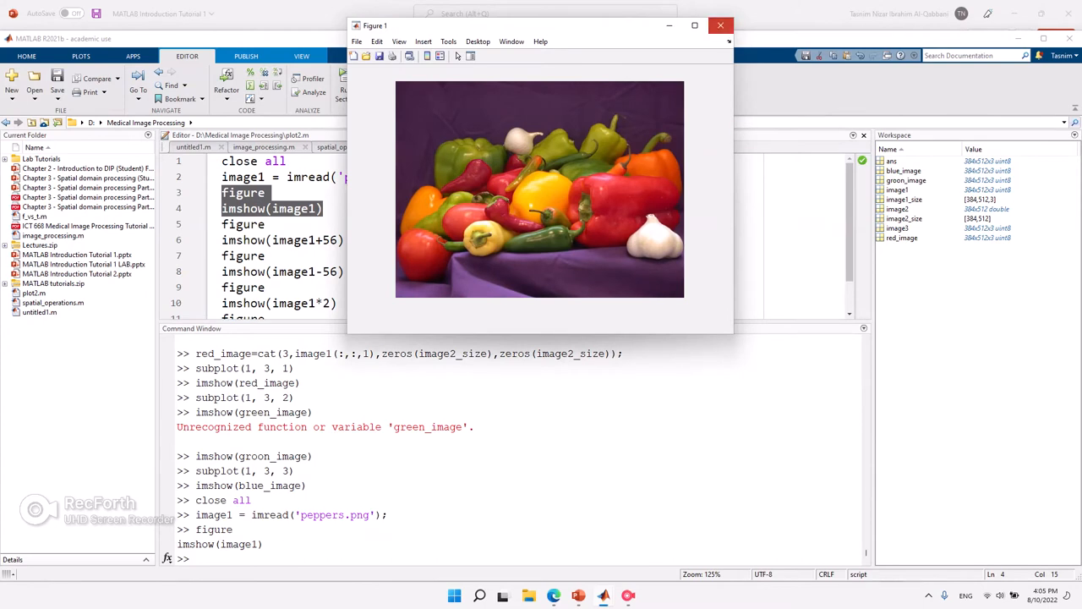
pyautogui.click(719, 25)
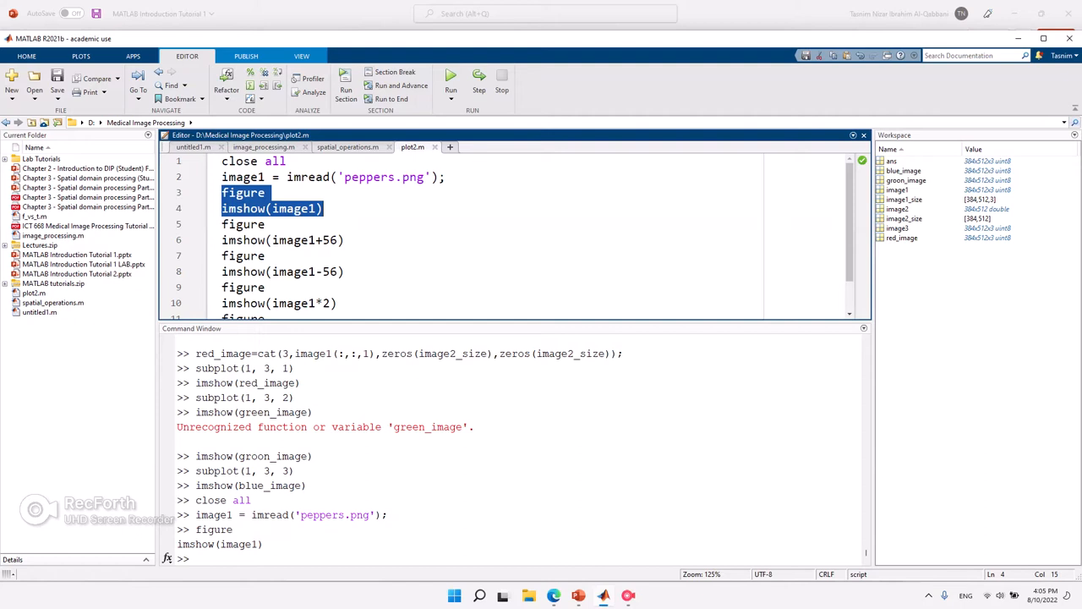
# Enter image1 in the Command Window to print the peppers pixel values.
pyautogui.write('i')
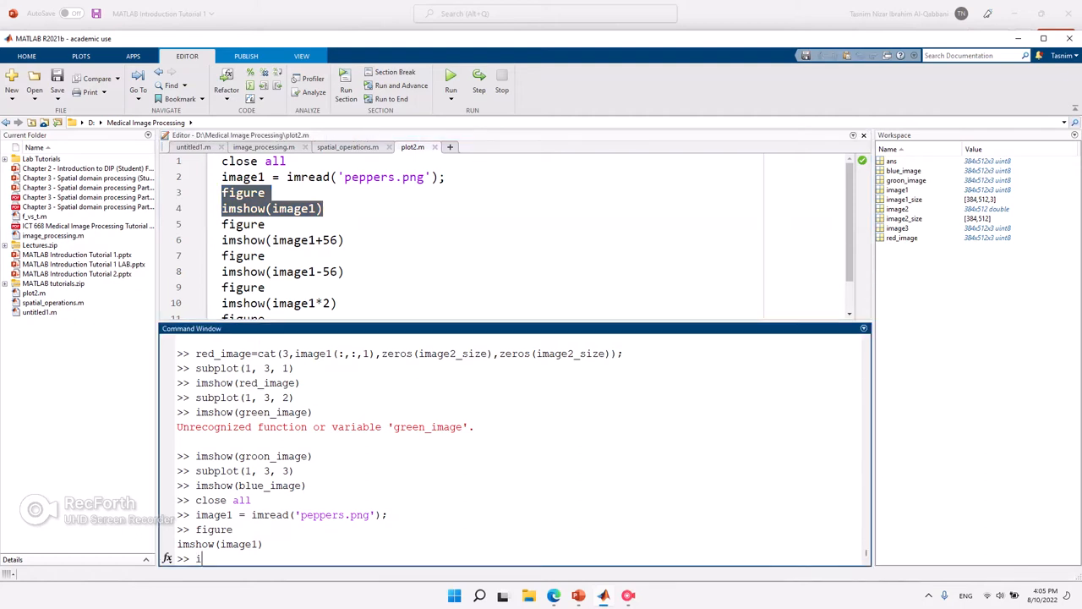
pyautogui.write('mage1')
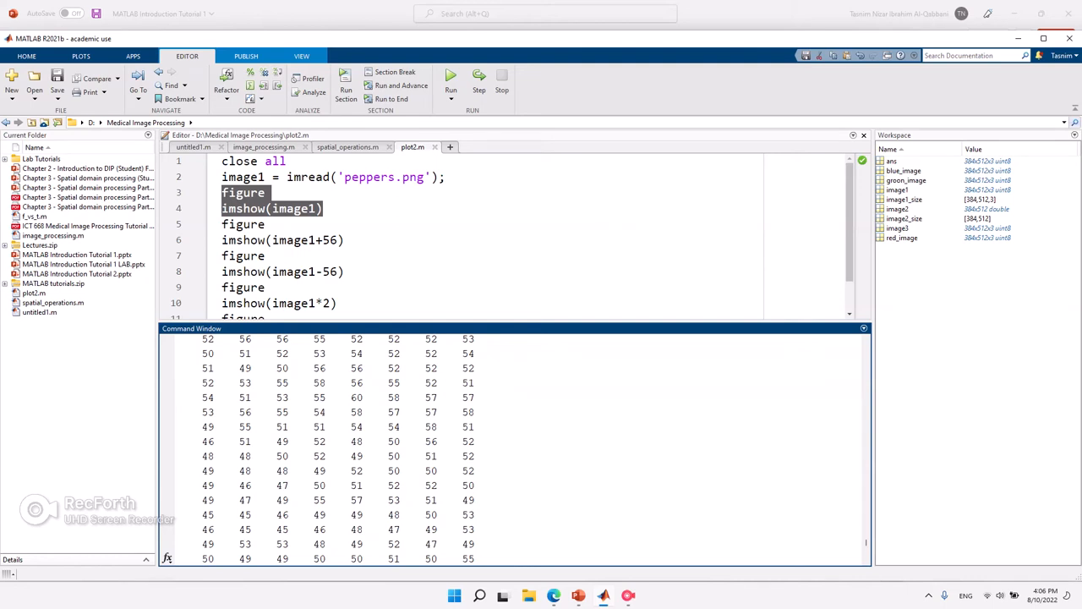
pyautogui.click(989, 209)
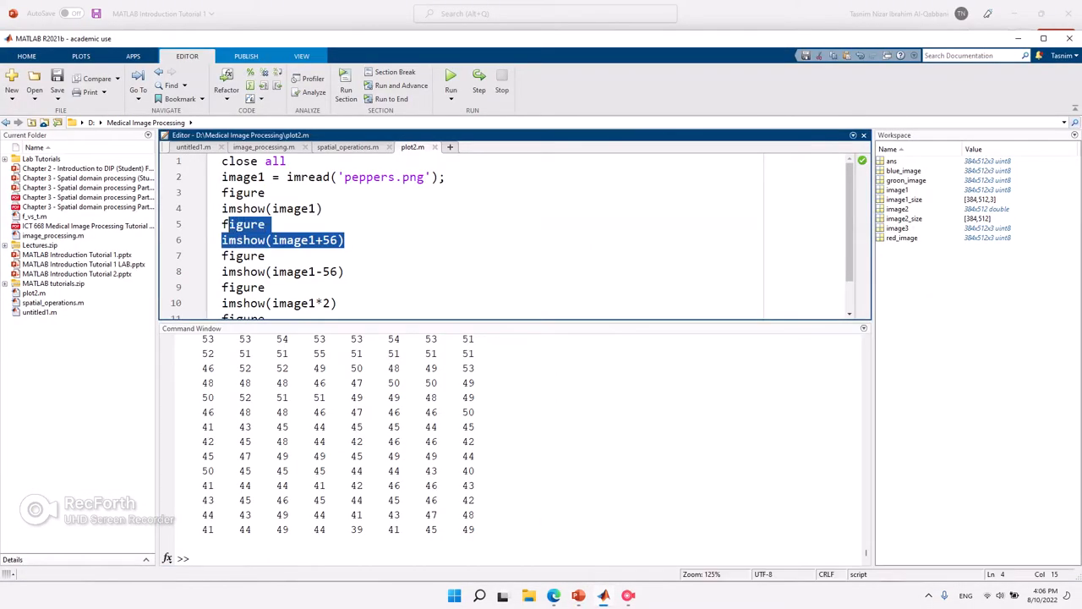
# Display the image1+56 and image1-56 peppers figures, closing each after viewing.
pyautogui.rightClick(244, 224)
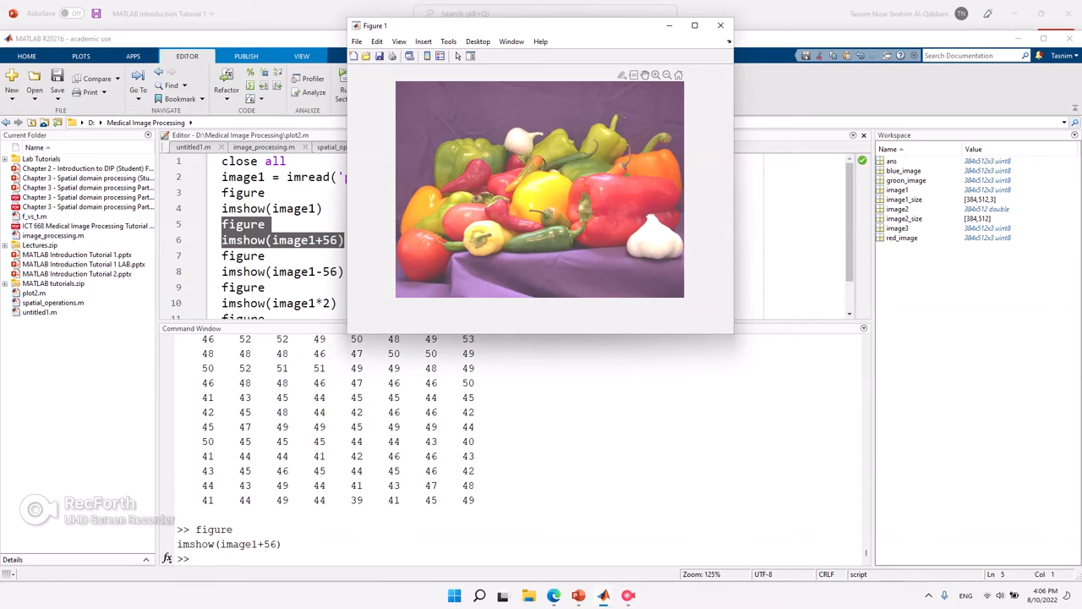
pyautogui.click(720, 25)
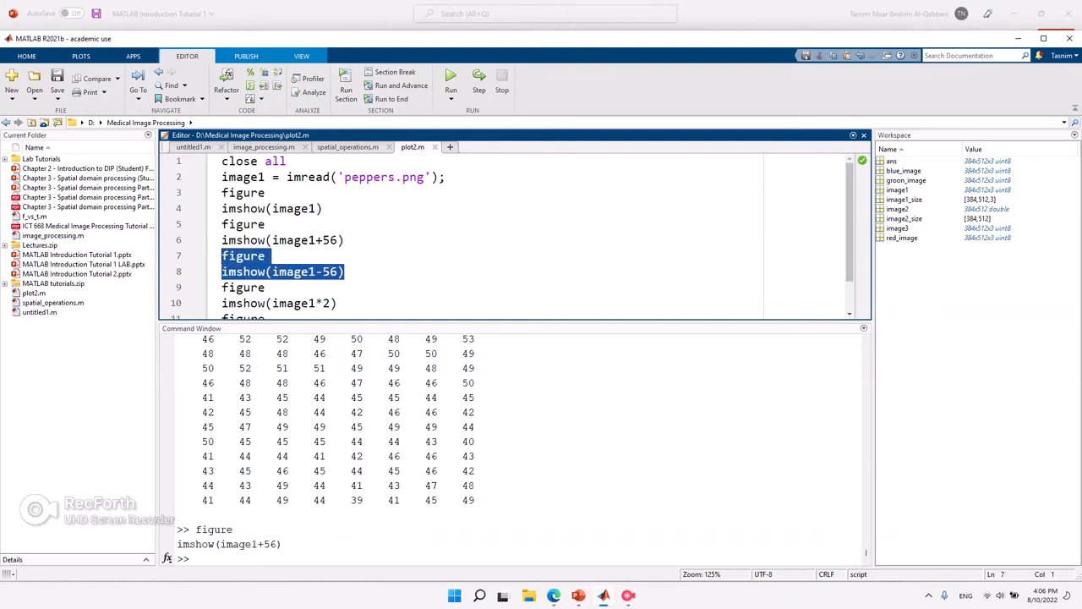
pyautogui.click(449, 80)
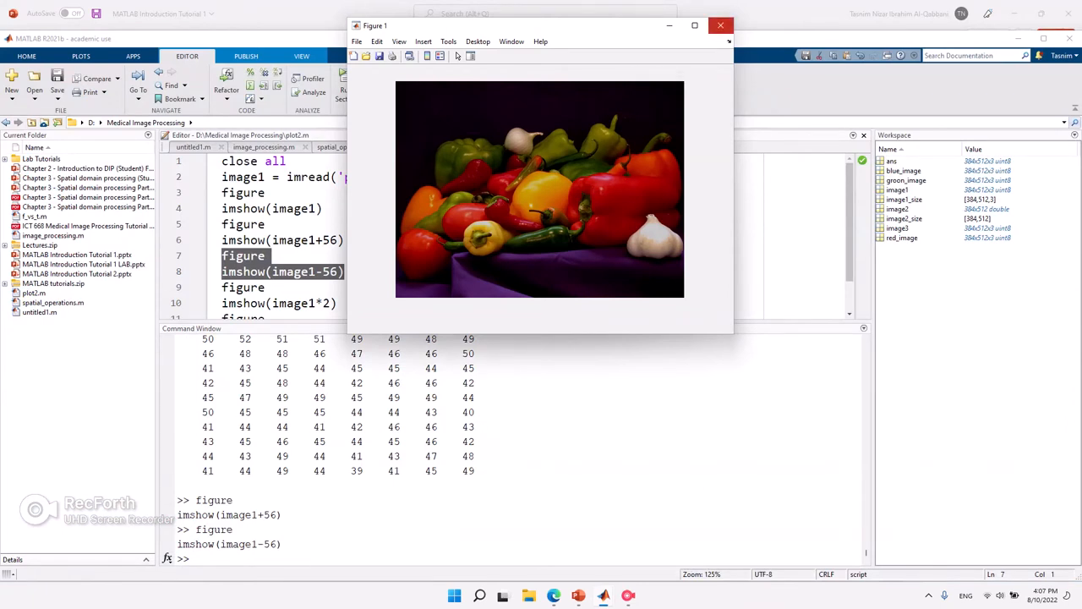
pyautogui.click(720, 25)
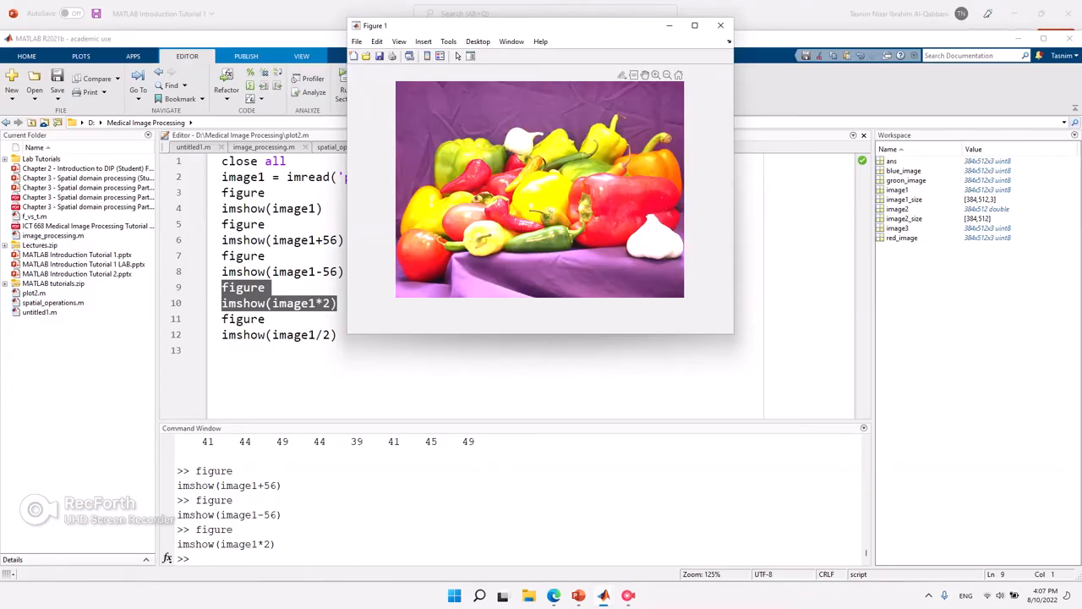
# Close the contrast-boosted figure and evaluate the figure and imshow(image1/2) lines.
pyautogui.click(720, 25)
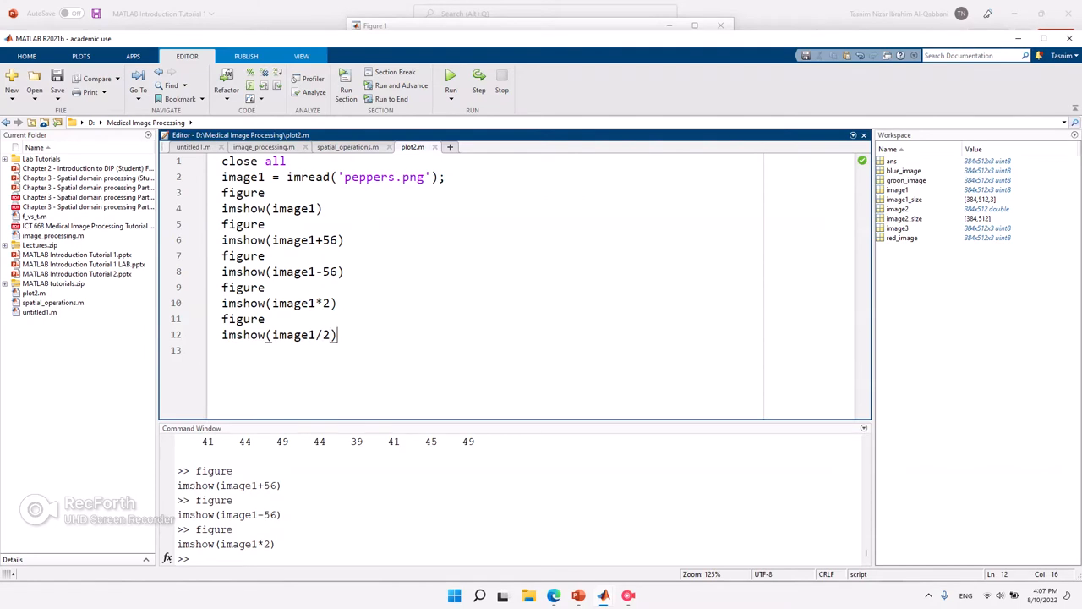
pyautogui.moveTo(221, 318); pyautogui.dragTo(338, 335)
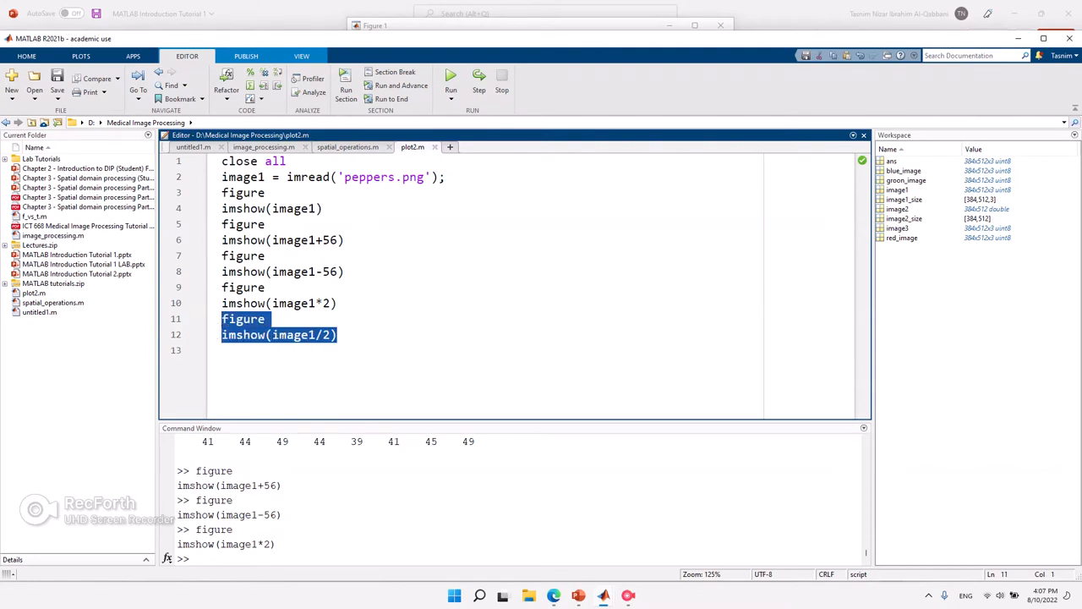
pyautogui.click(450, 82)
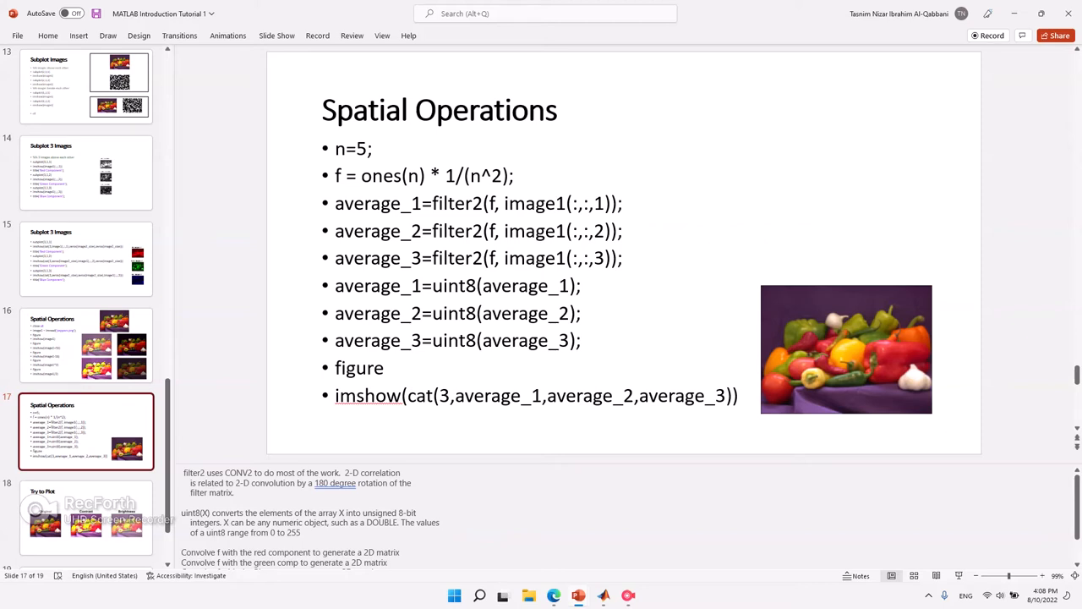
# Enter the slide's code text box and select part of the filter definition line.
pyautogui.click(846, 349)
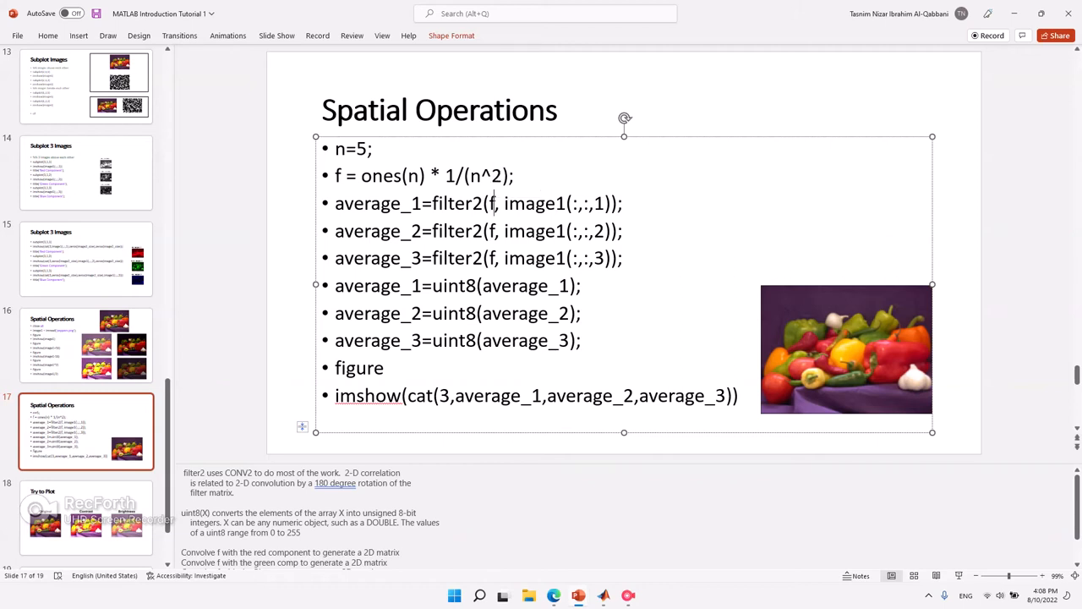
pyautogui.doubleClick(457, 203)
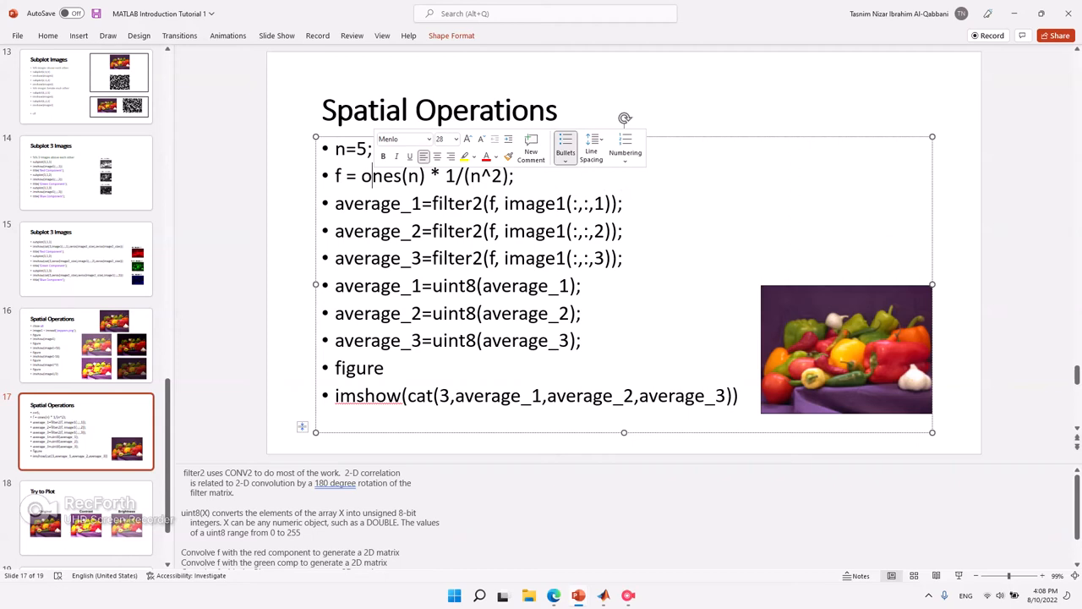
pyautogui.moveTo(444, 175); pyautogui.dragTo(502, 175)
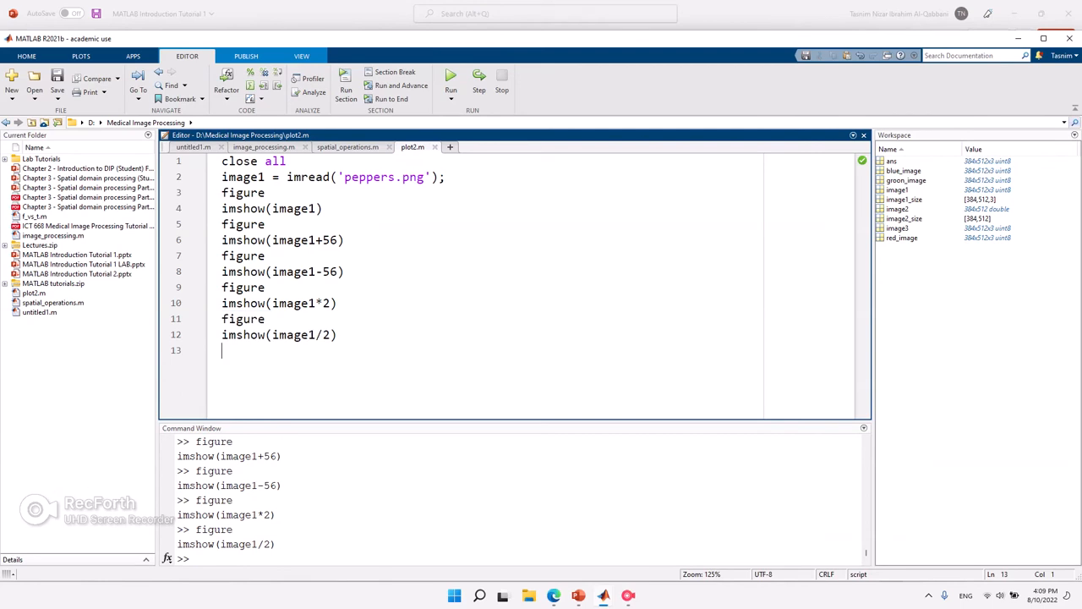
# Add a %% section with n=5 and a 5x5 averaging filter, run it, then return to the slide.
pyautogui.write('%%')
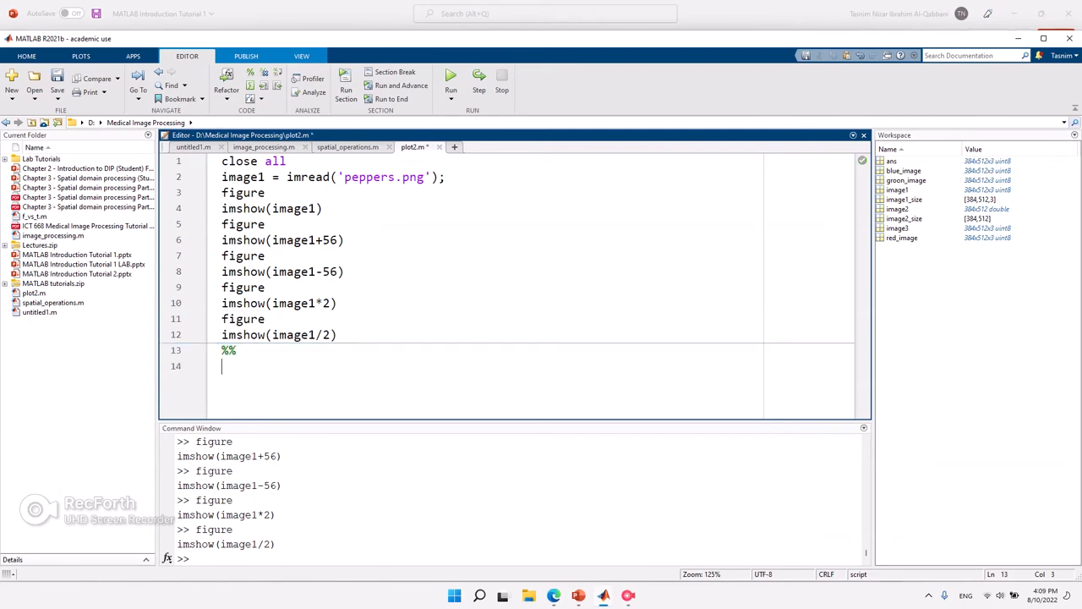
pyautogui.write('n=5;')
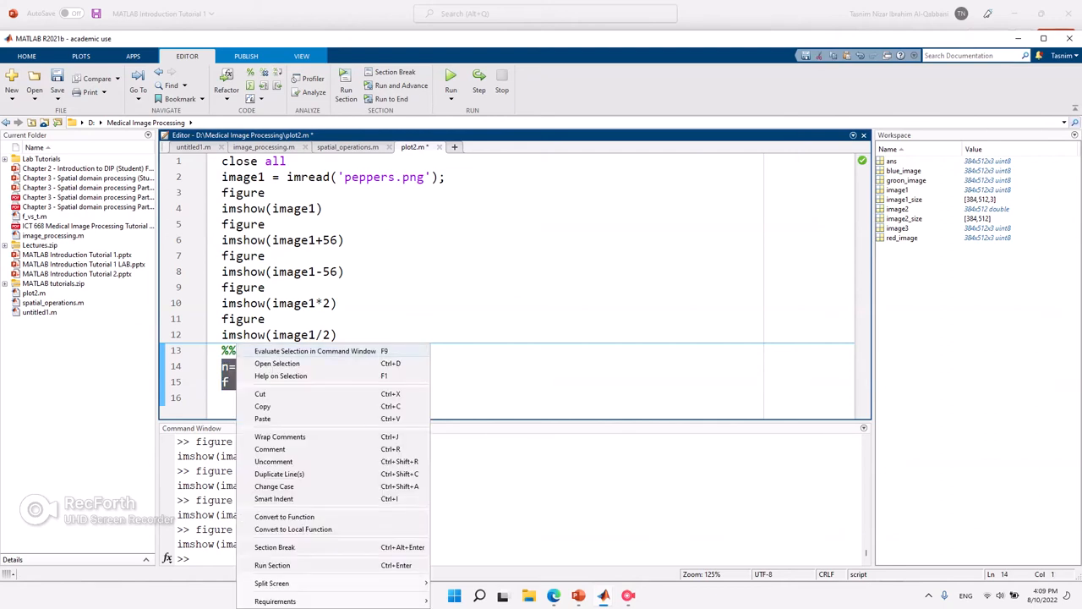
pyautogui.click(314, 351)
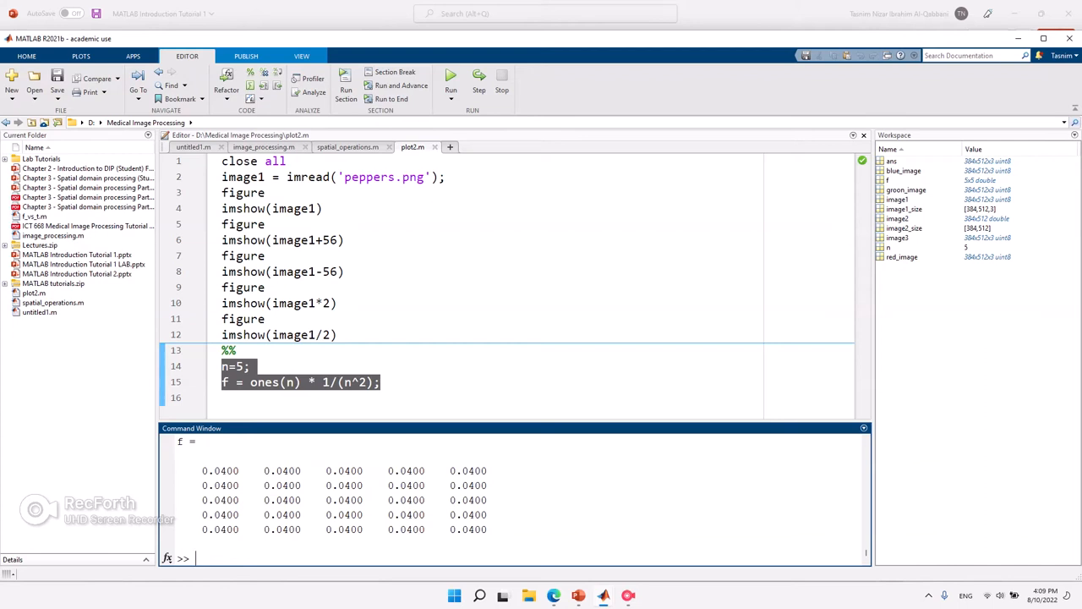
pyautogui.click(254, 398)
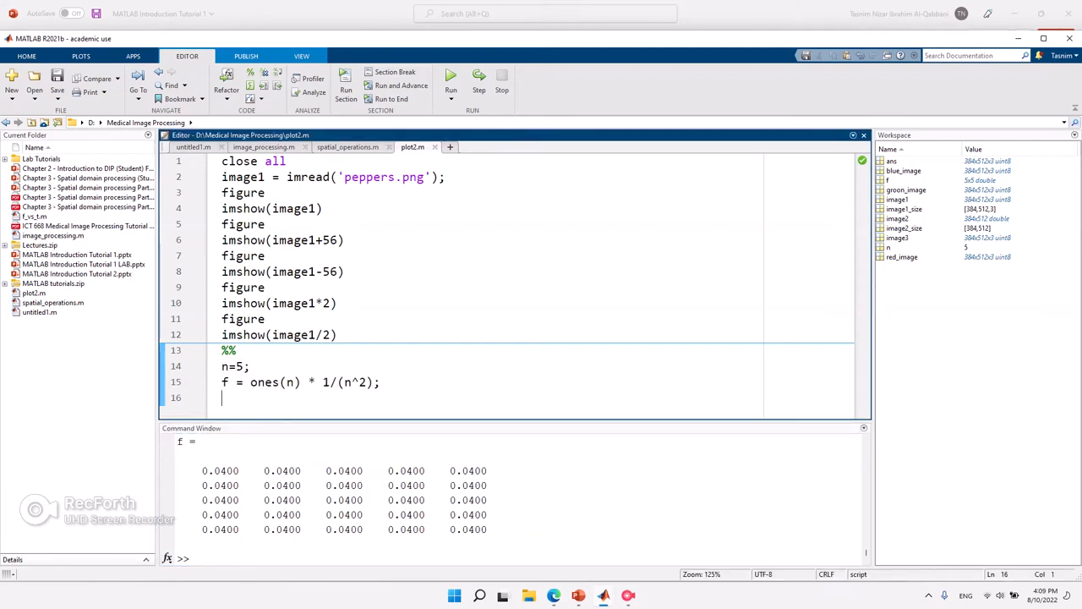
pyautogui.moveTo(576, 595)
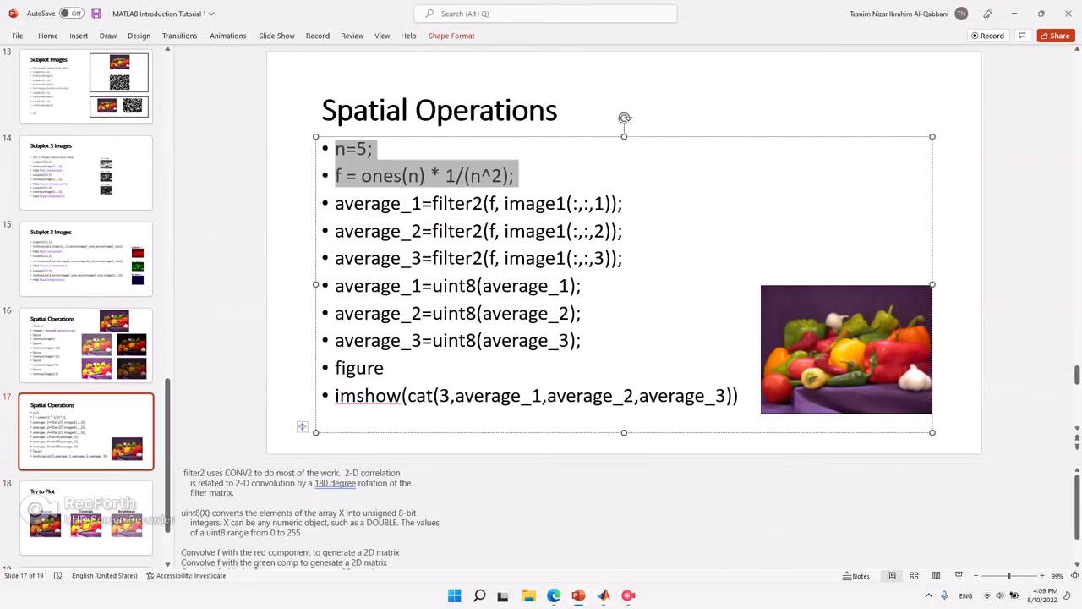
pyautogui.doubleClick(455, 203)
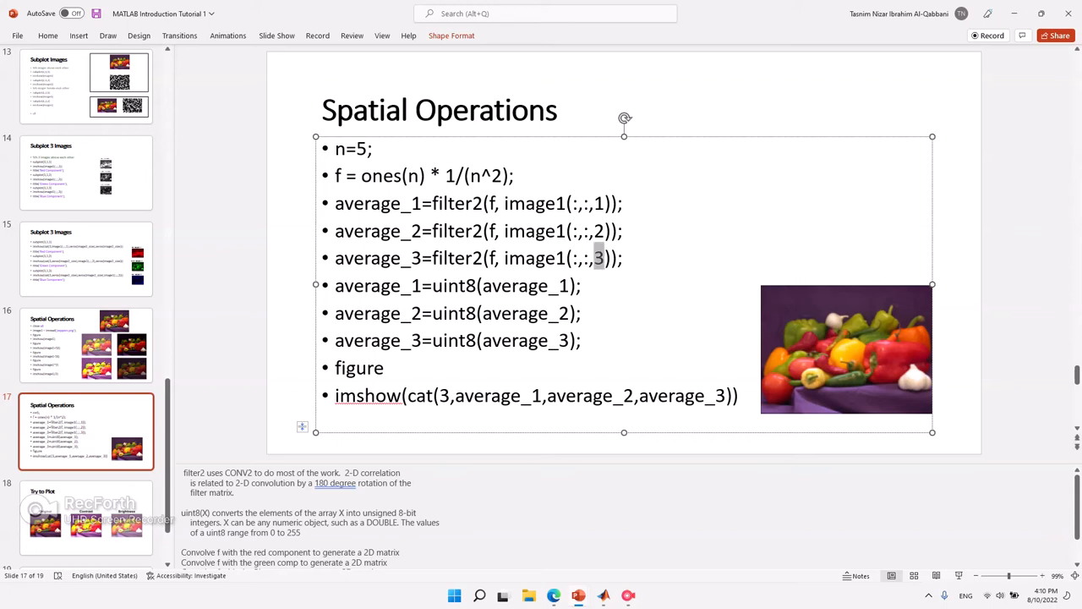
pyautogui.write(':')
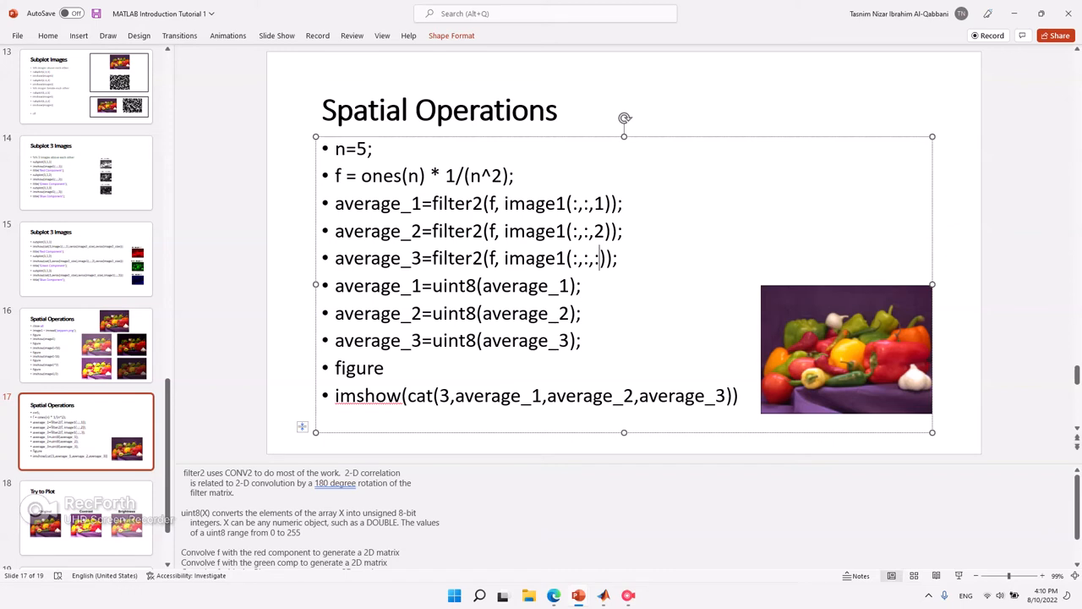
pyautogui.write('3')
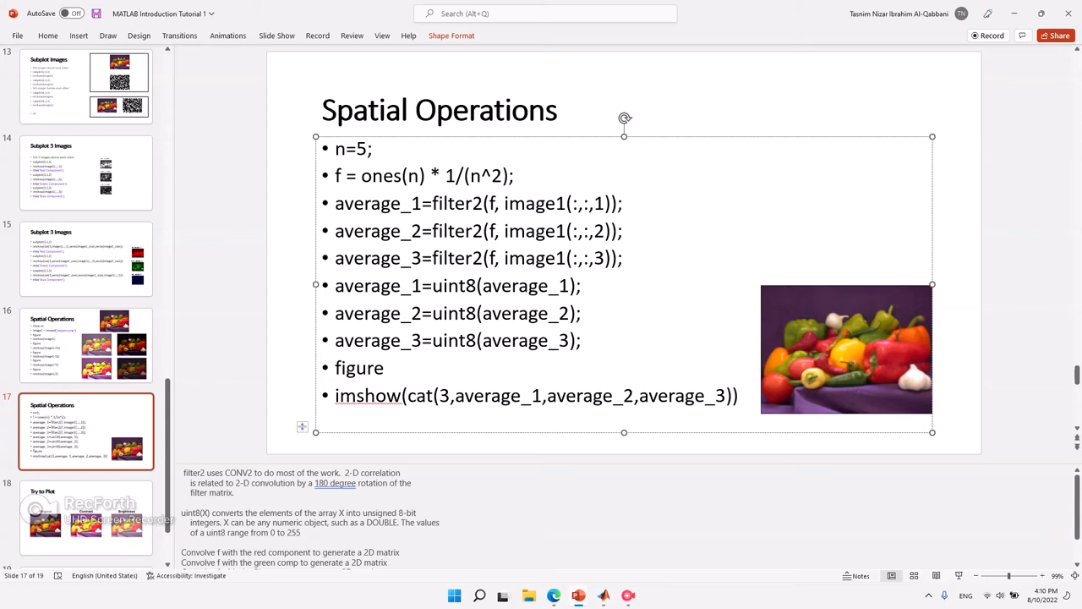
pyautogui.doubleClick(457, 203)
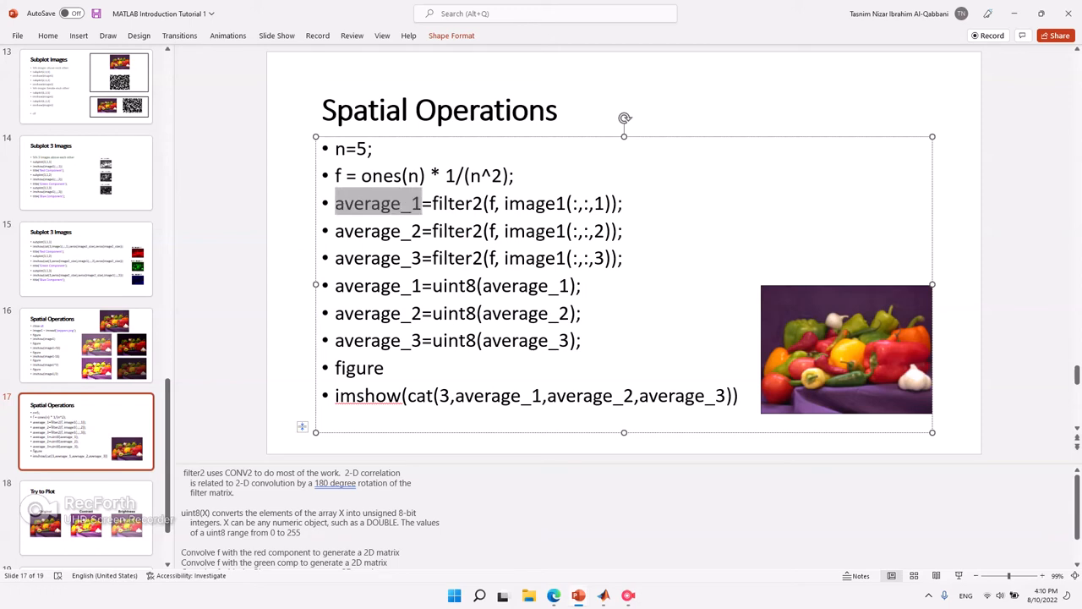
pyautogui.click(423, 203)
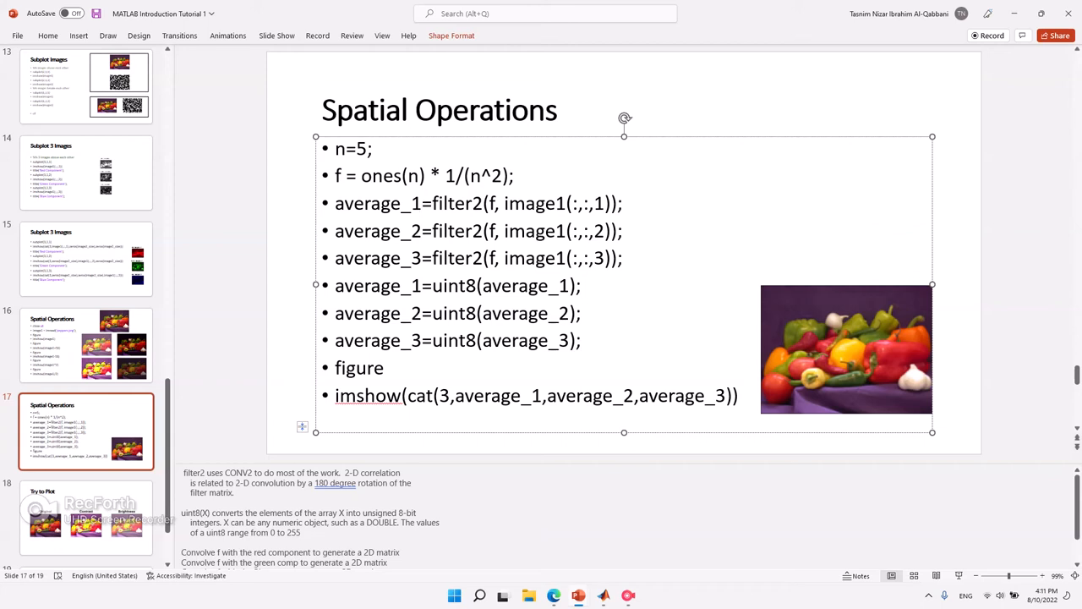
pyautogui.doubleClick(446, 285)
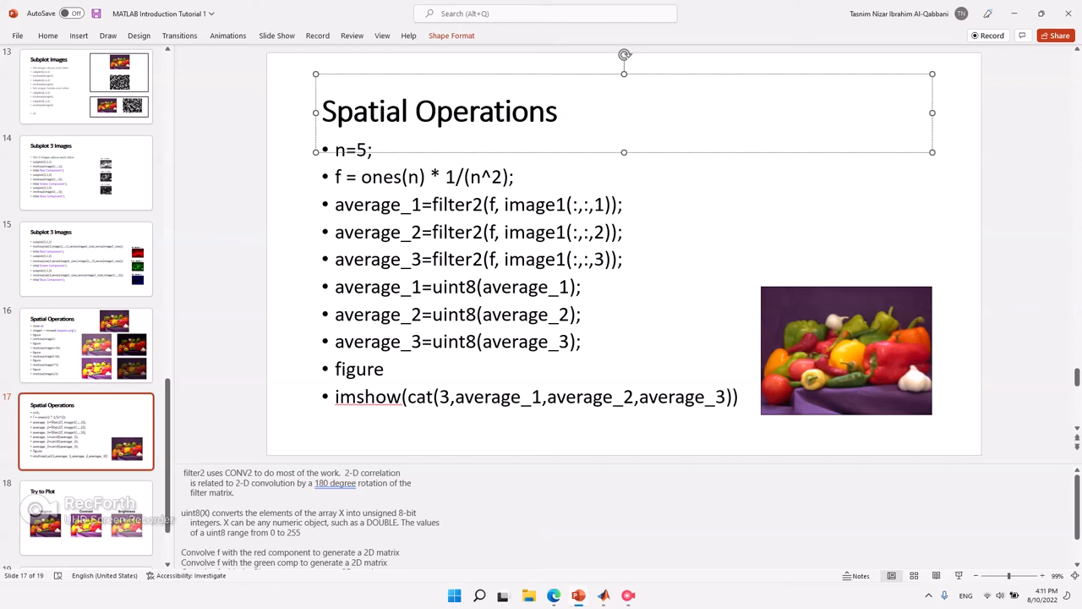
pyautogui.write('2')
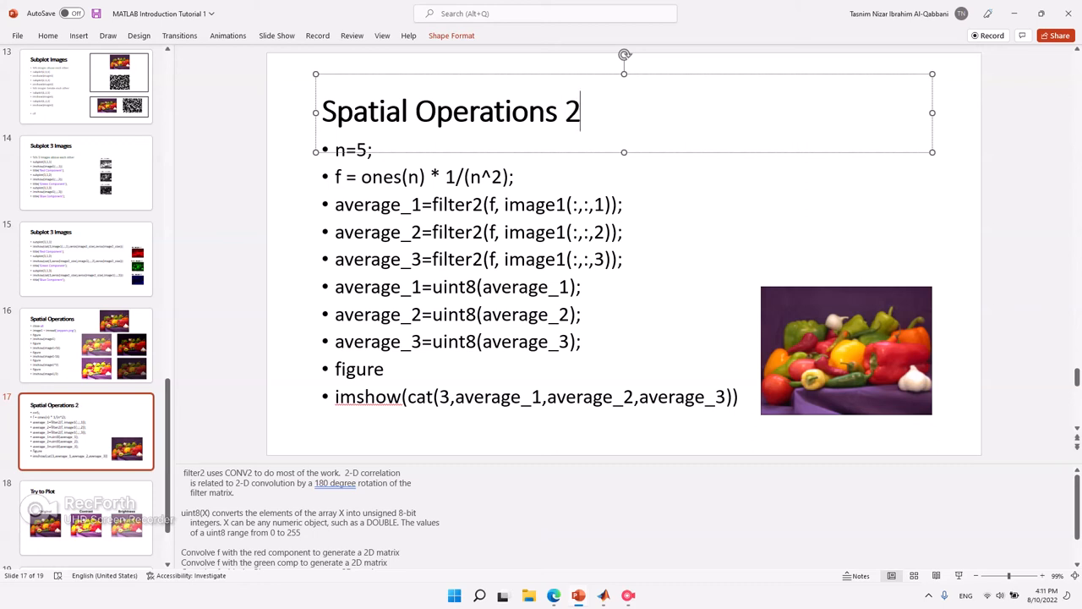
pyautogui.write('^8')
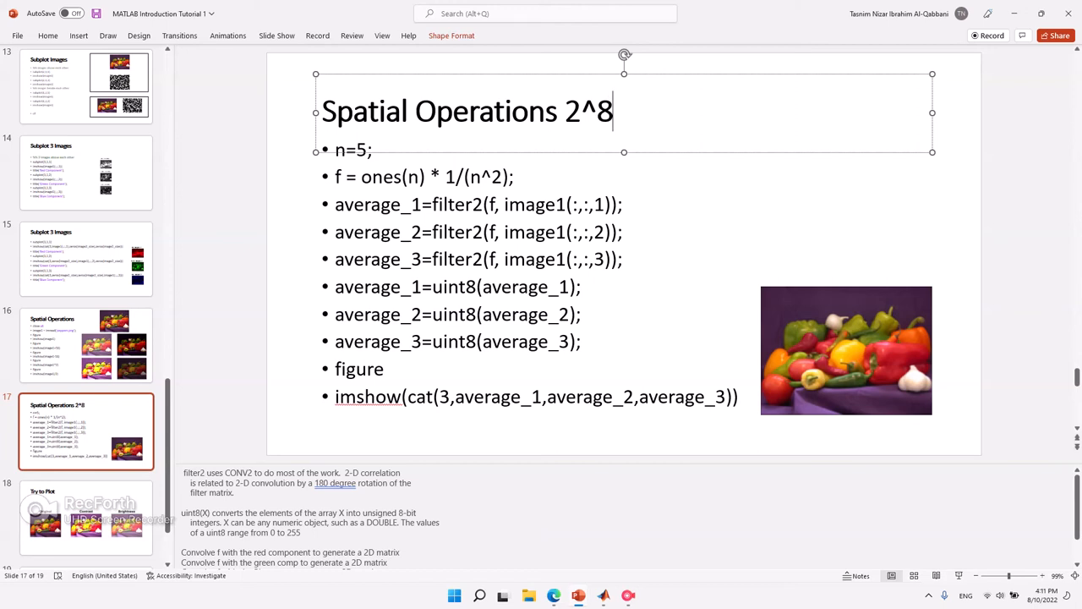
pyautogui.write('-256')
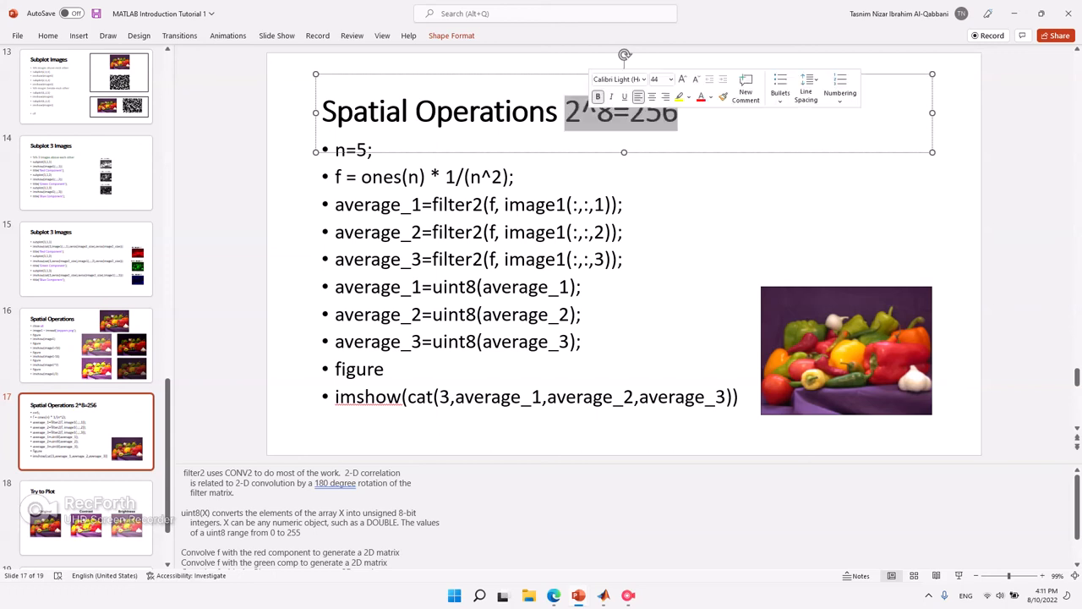
pyautogui.write('0-')
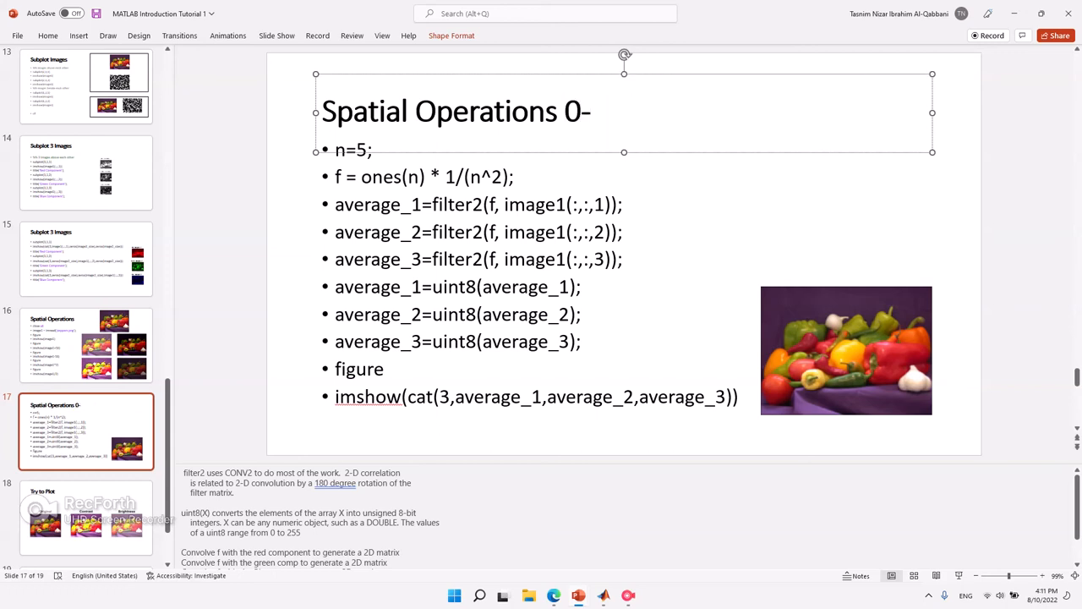
pyautogui.write('255')
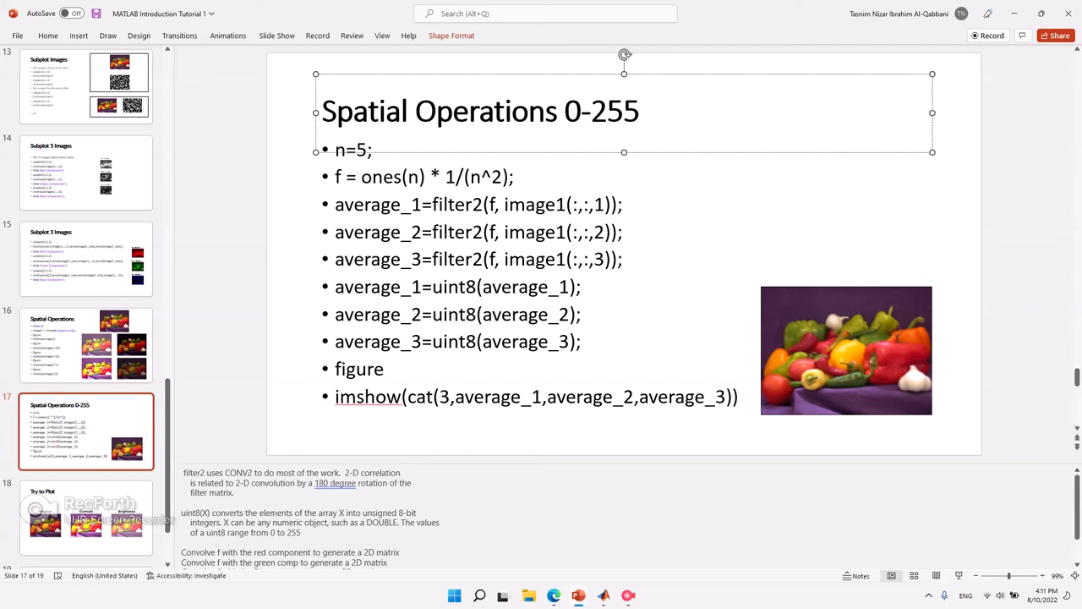
pyautogui.click(637, 111)
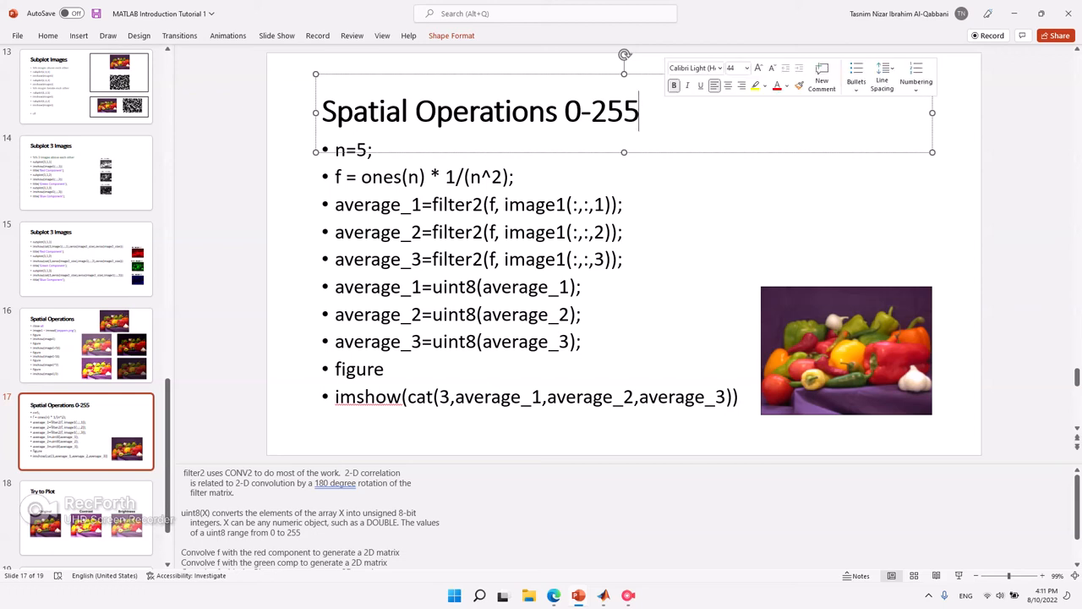
pyautogui.press('Backspace')
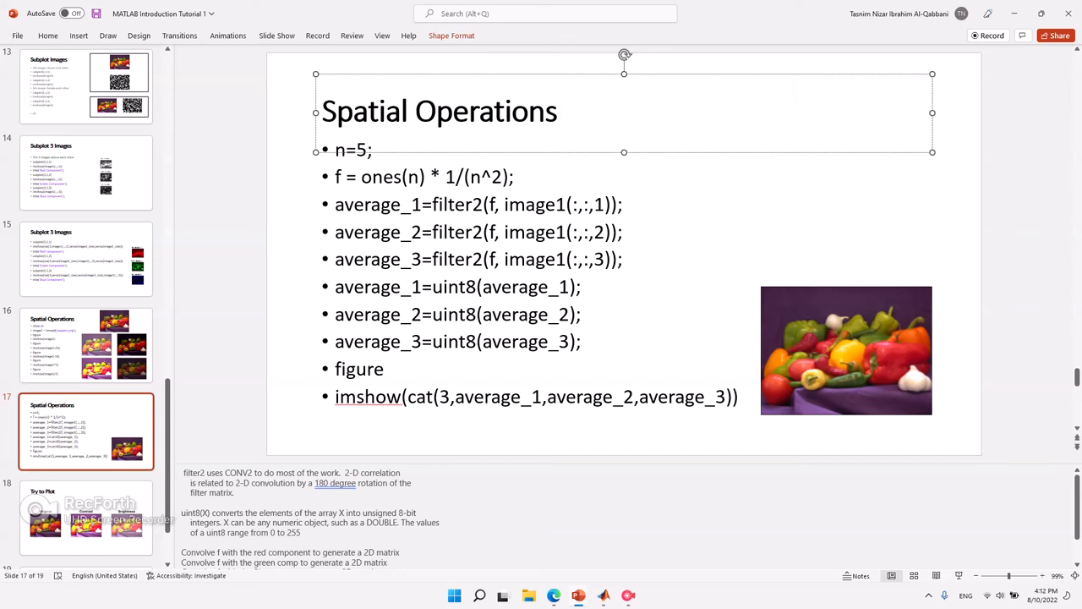
pyautogui.click(565, 111)
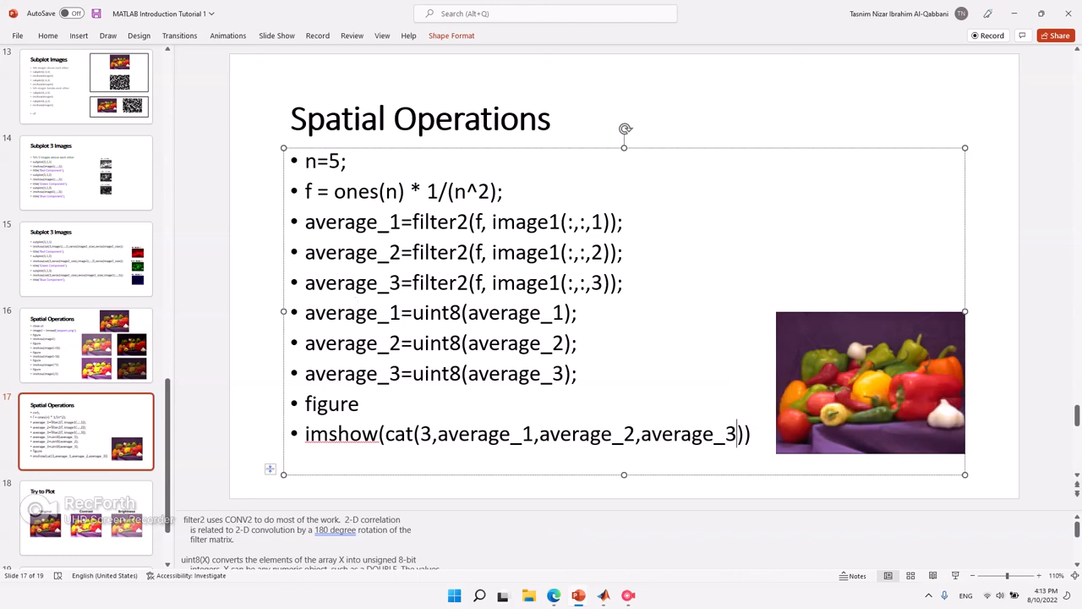
# Select the slide's filter code lines from average_1 through imshow.
pyautogui.moveTo(305, 222); pyautogui.dragTo(578, 343)
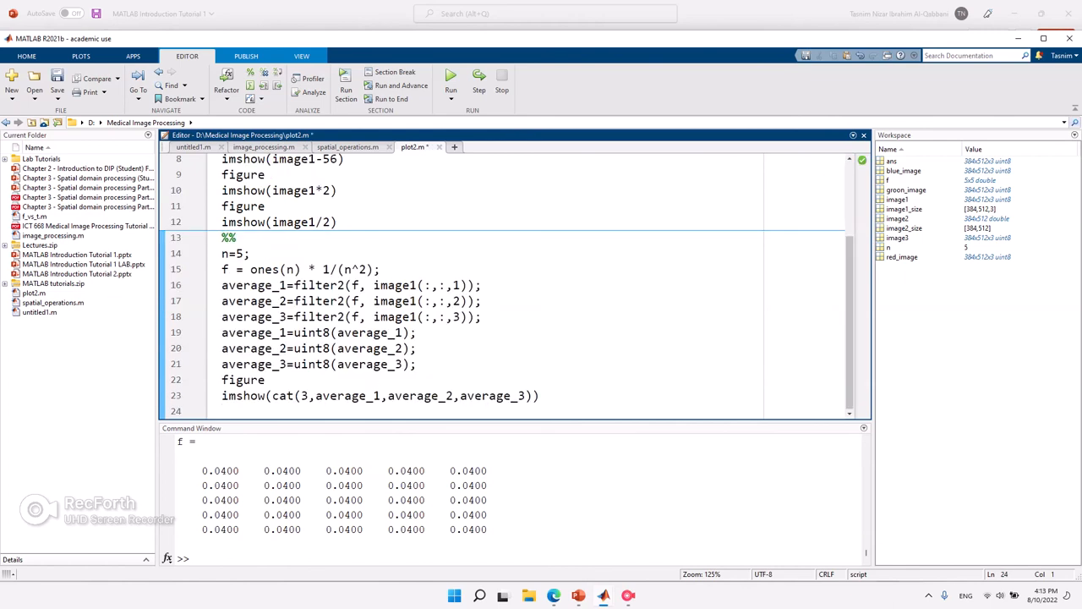
# Evaluate the pasted averaging-filter lines 16–23 in the Command Window.
pyautogui.moveTo(222, 364); pyautogui.dragTo(541, 395)
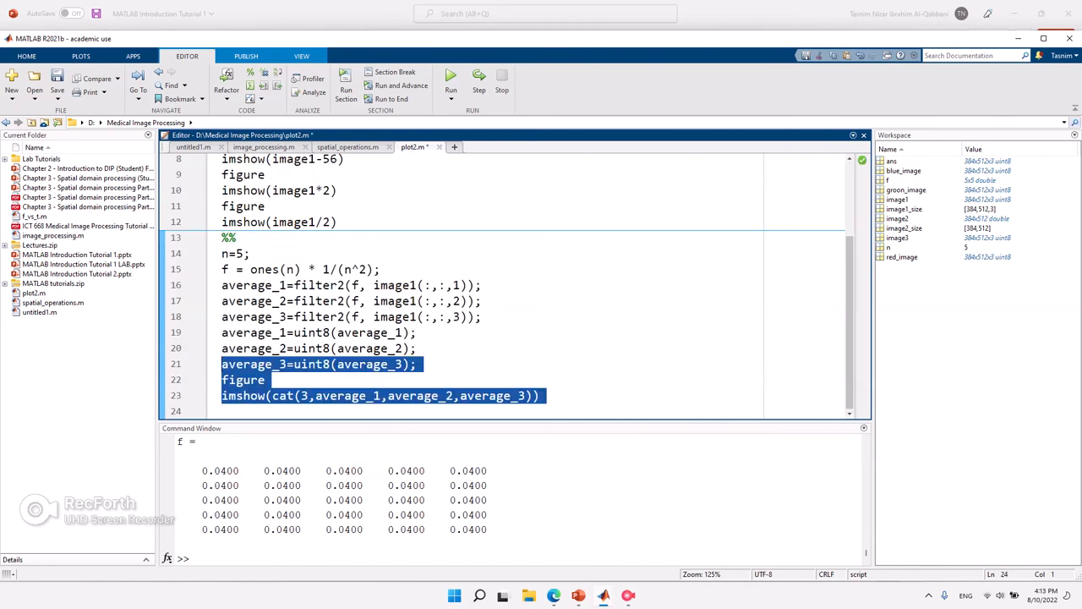
pyautogui.rightClick(330, 285)
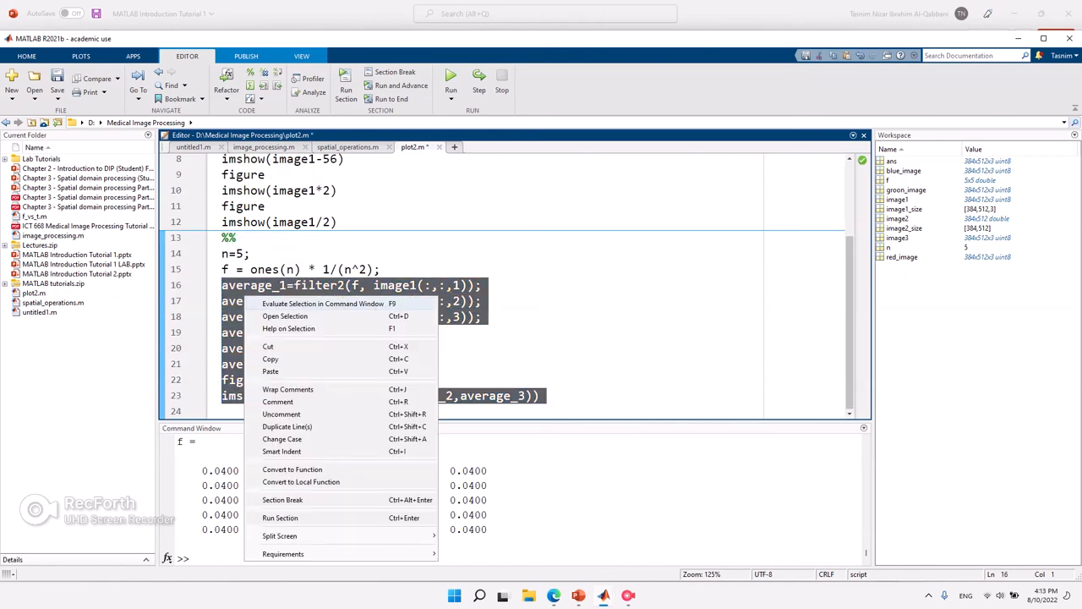
pyautogui.click(323, 303)
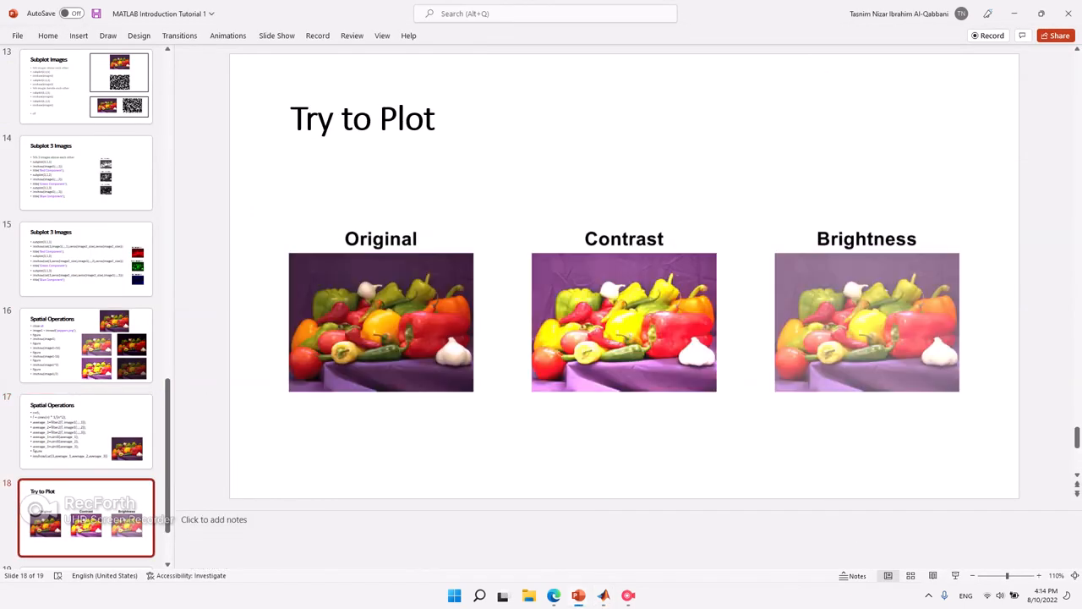
# Scroll the thumbnail pane and go to slide 19, The End.
pyautogui.scroll(-3)
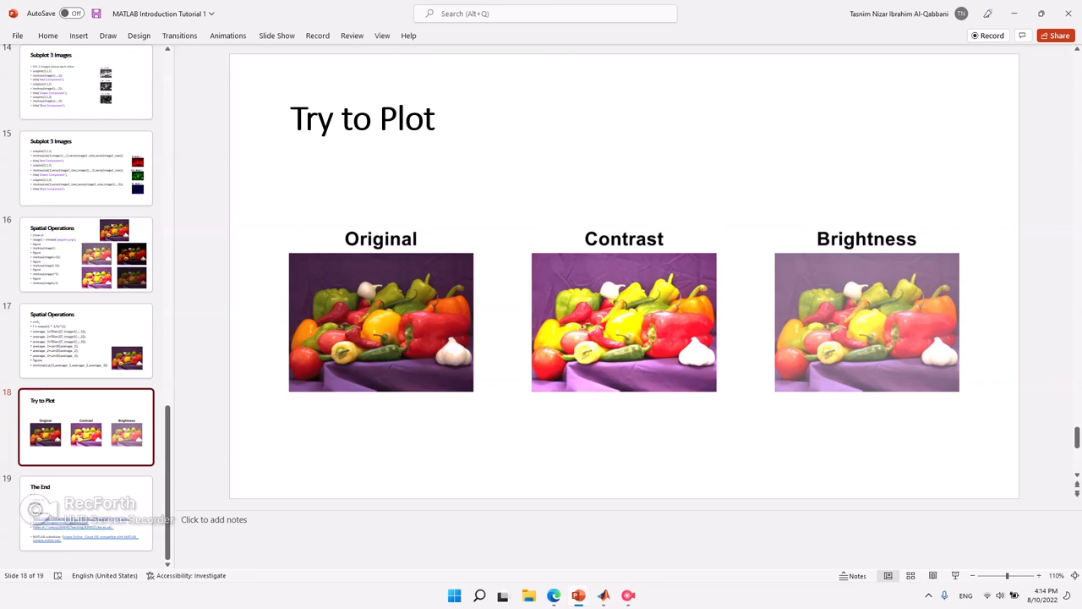
pyautogui.click(85, 520)
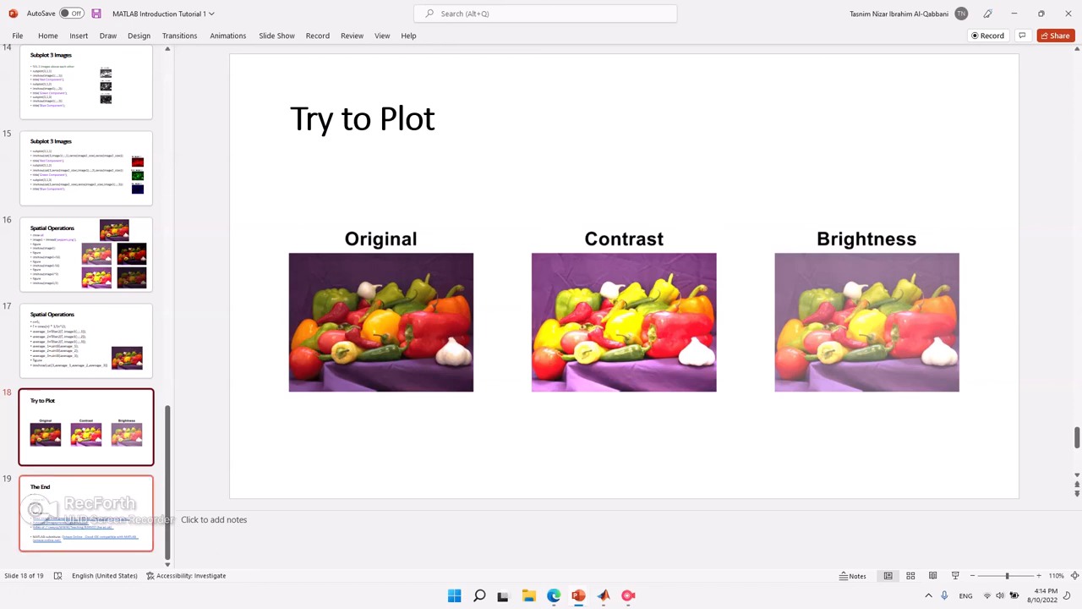
pyautogui.click(85, 520)
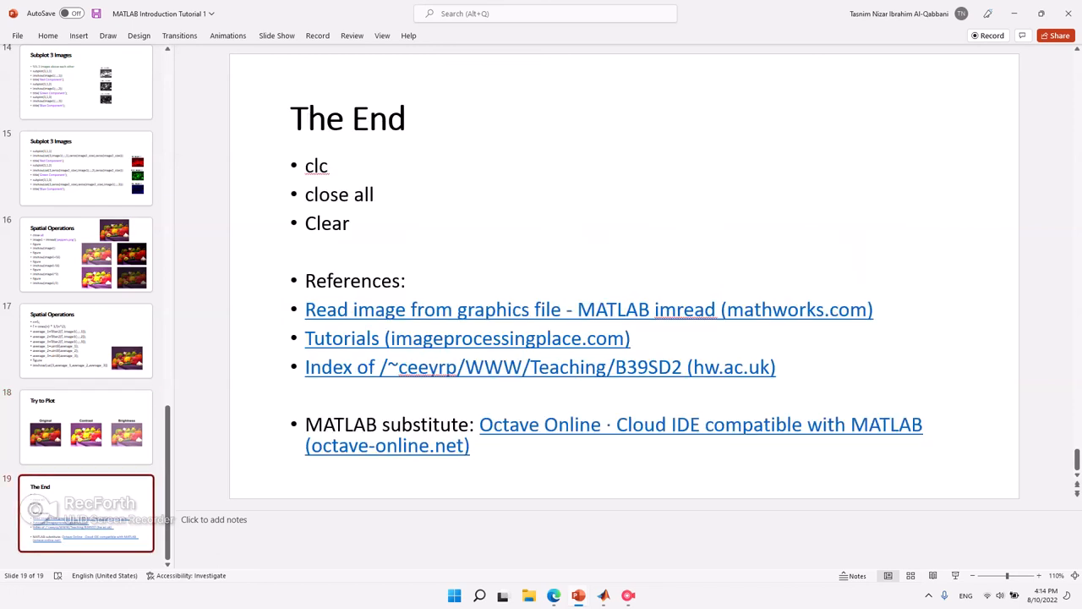